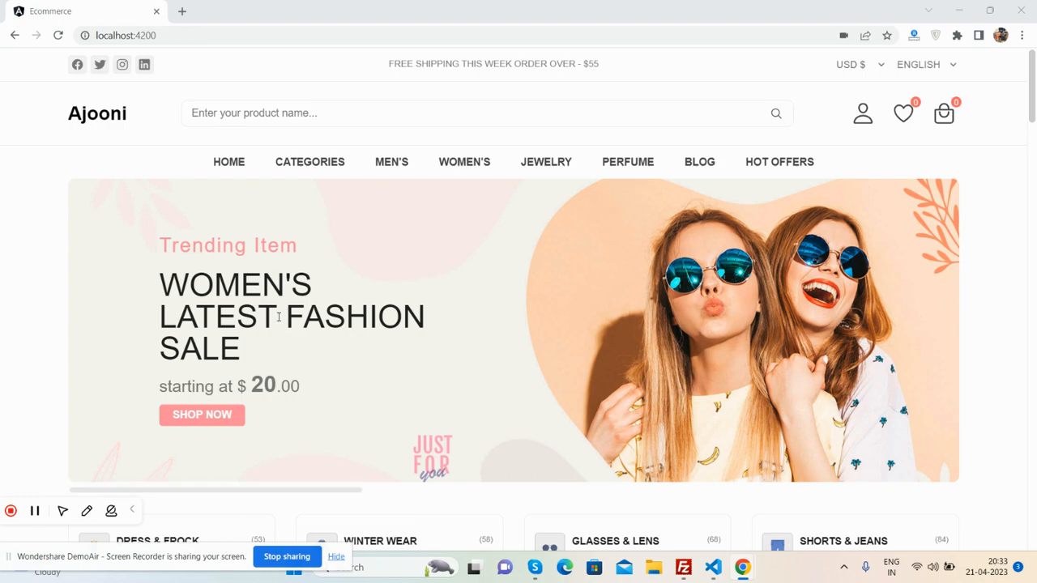
Step: Scroll the Ajooni homepage down and back up, then hover over the HOME menu item
{"action": "scroll", "scroll_direction": "down", "scroll_amount": 3}
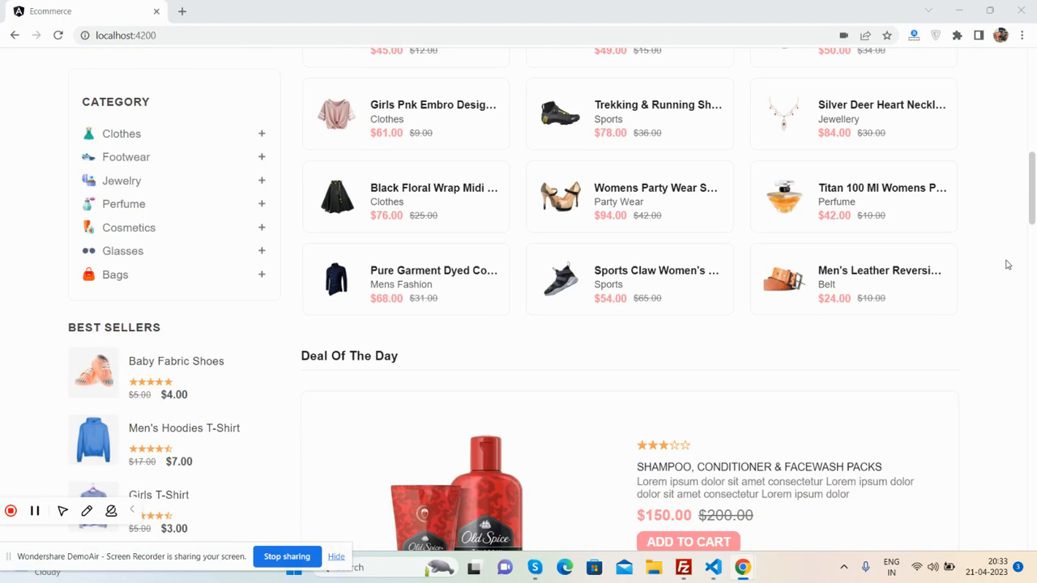
{"action": "scroll", "scroll_direction": "down", "scroll_amount": 3}
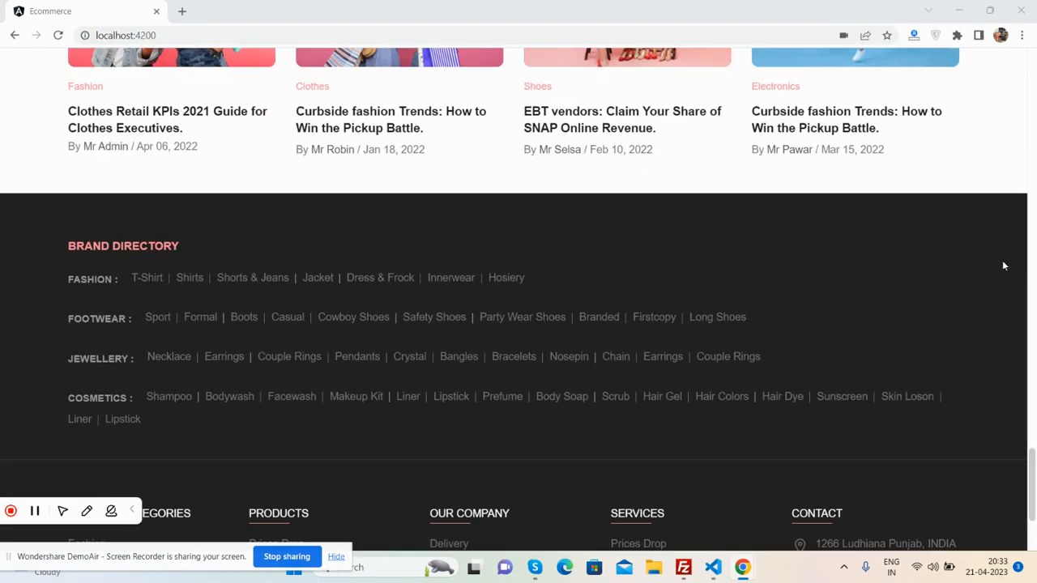
{"action": "scroll", "scroll_direction": "up", "scroll_amount": 3}
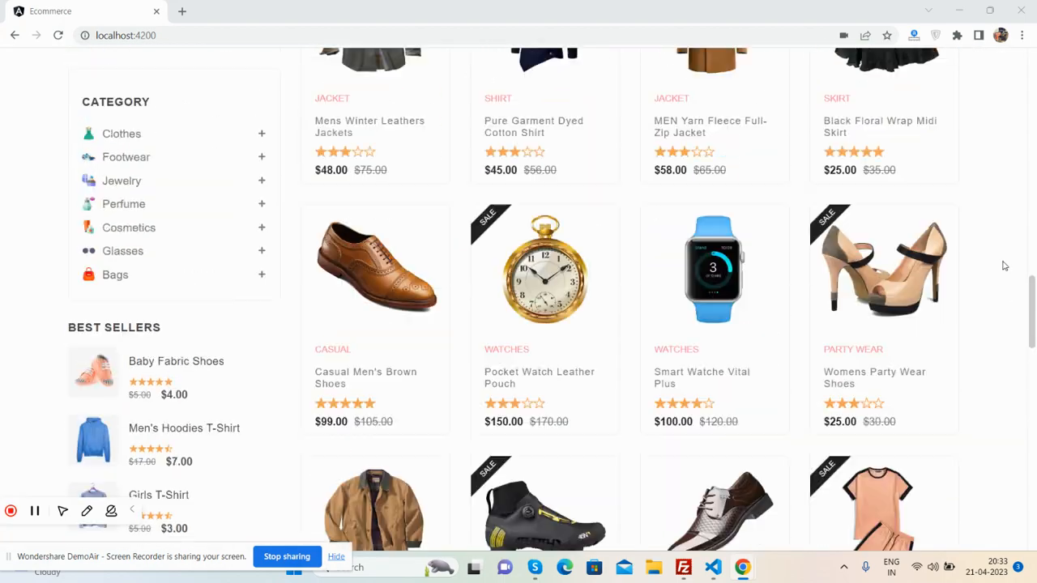
{"action": "scroll", "scroll_direction": "up", "scroll_amount": 3}
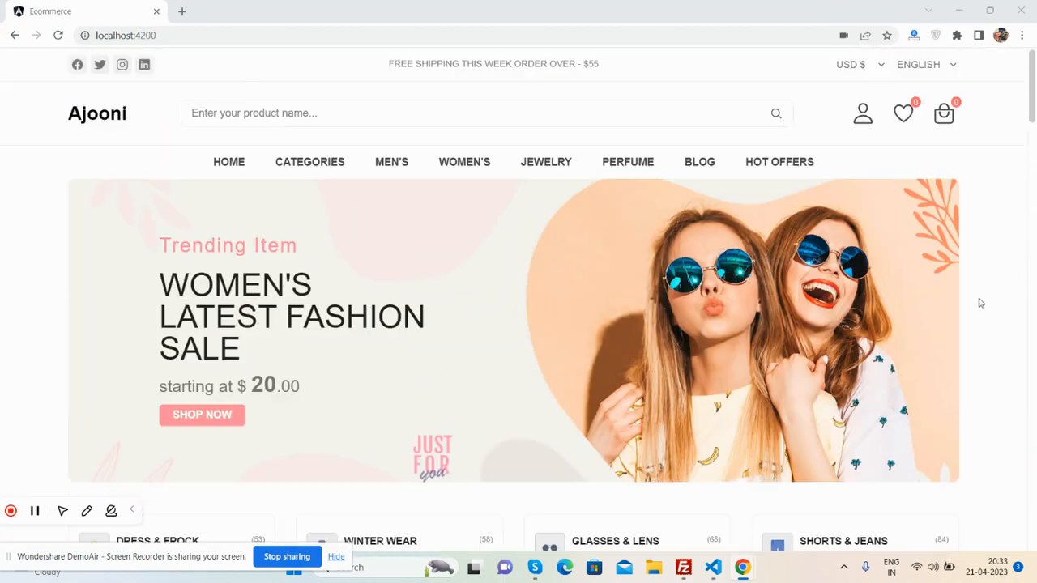
{"action": "left_click", "coordinate": [859, 64]}
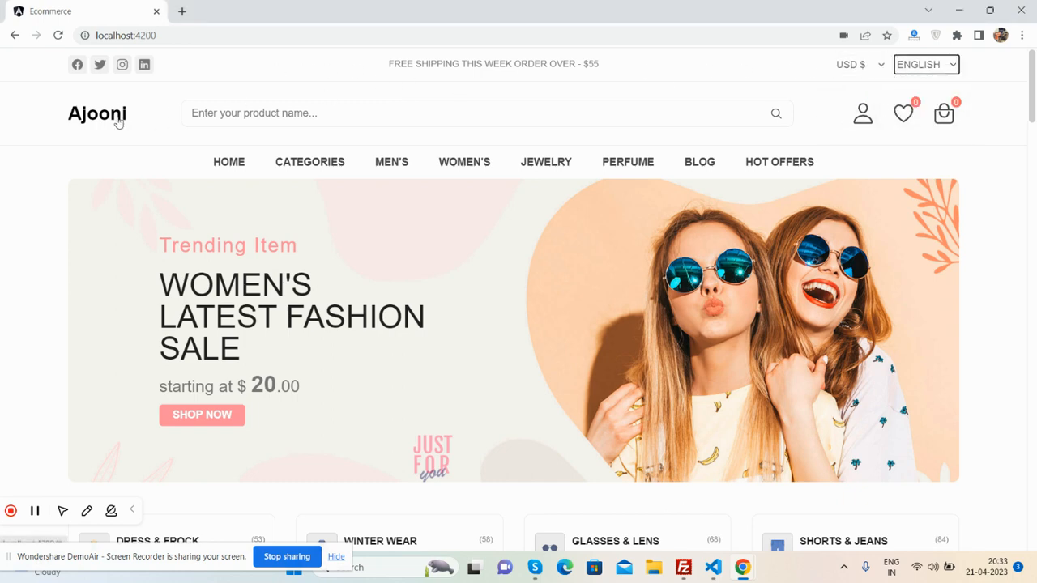
{"action": "mouse_move", "coordinate": [944, 114]}
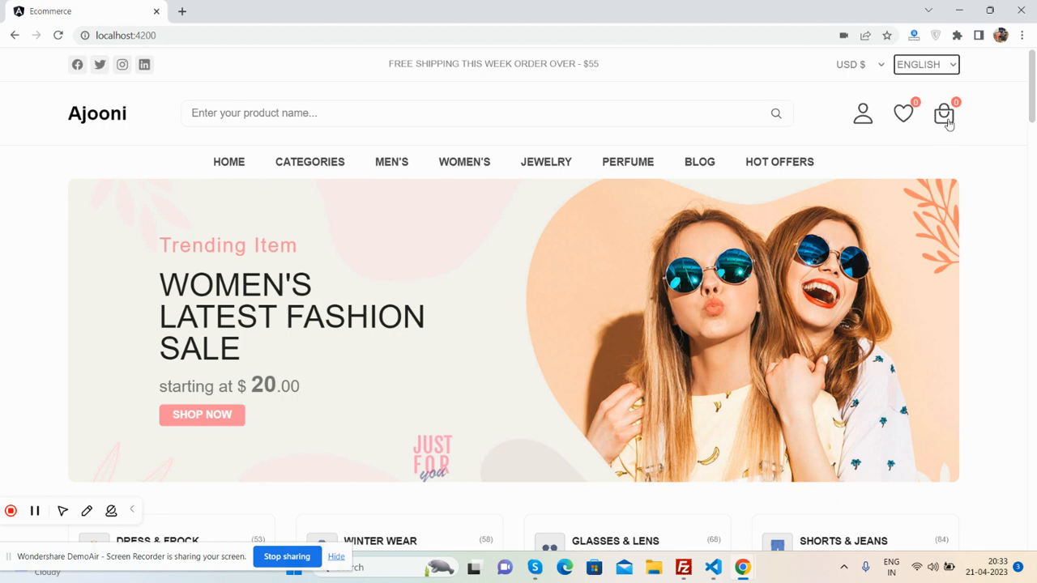
{"action": "mouse_move", "coordinate": [229, 161]}
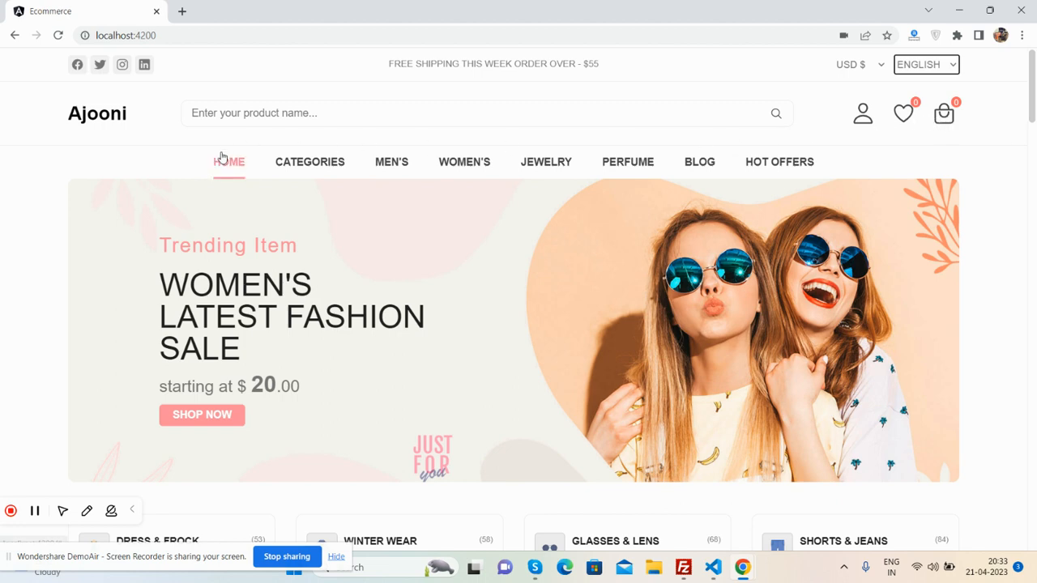
Step: Reveal the CATEGORIES menu and scroll down to New Arrivals, Trending and Top Rated
{"action": "left_click", "coordinate": [309, 161]}
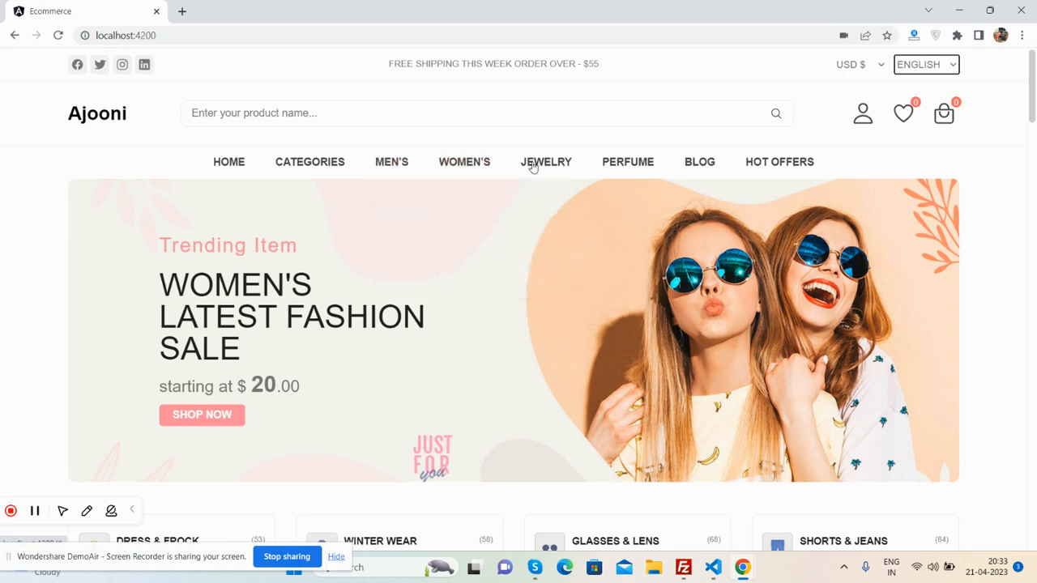
{"action": "left_click", "coordinate": [309, 161]}
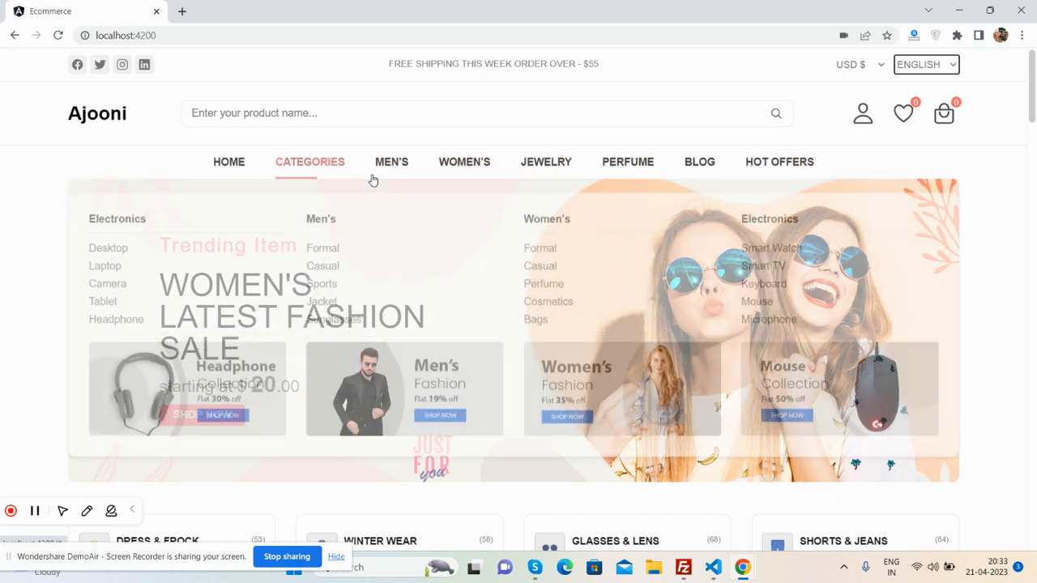
{"action": "scroll", "scroll_direction": "down", "scroll_amount": 3}
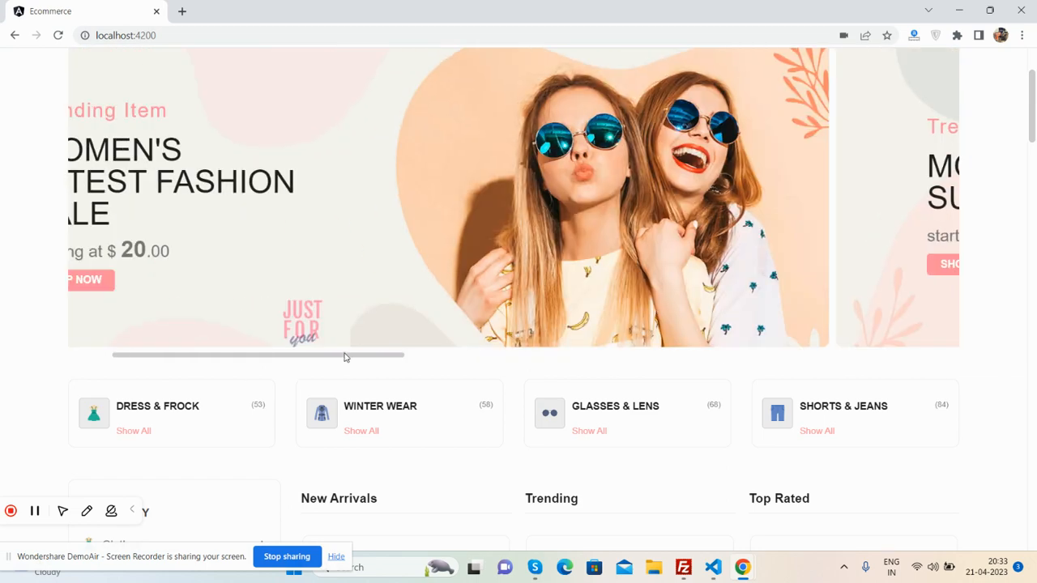
{"action": "scroll", "scroll_direction": "up", "scroll_amount": 3}
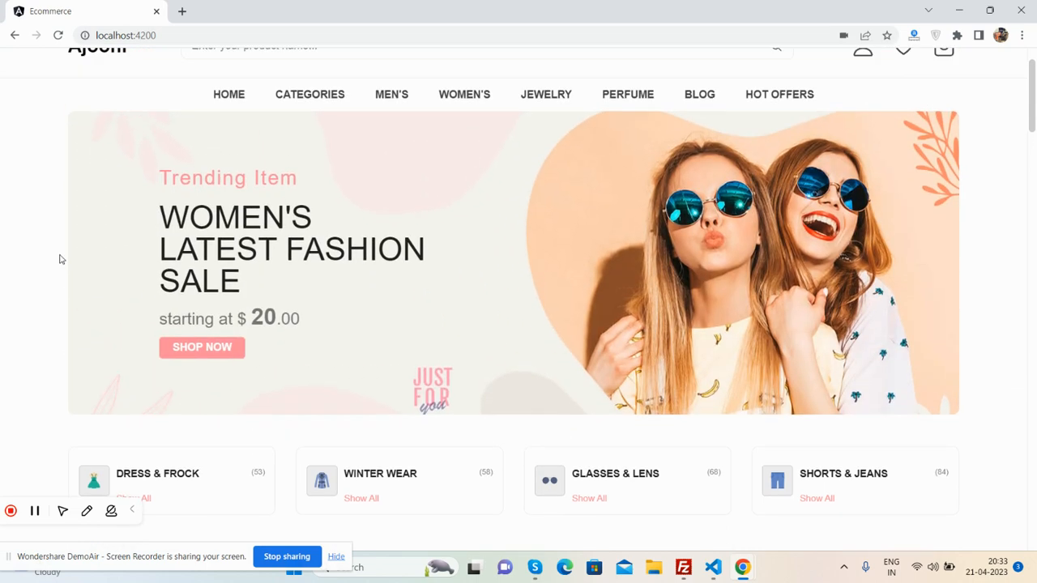
{"action": "scroll", "scroll_direction": "down", "scroll_amount": 3}
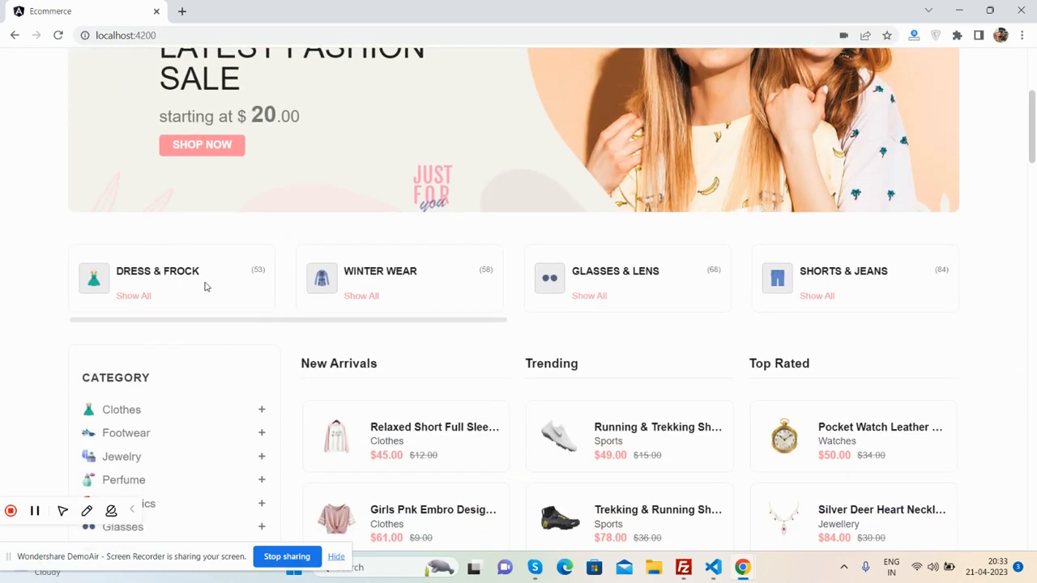
{"action": "scroll", "scroll_direction": "down", "scroll_amount": 3}
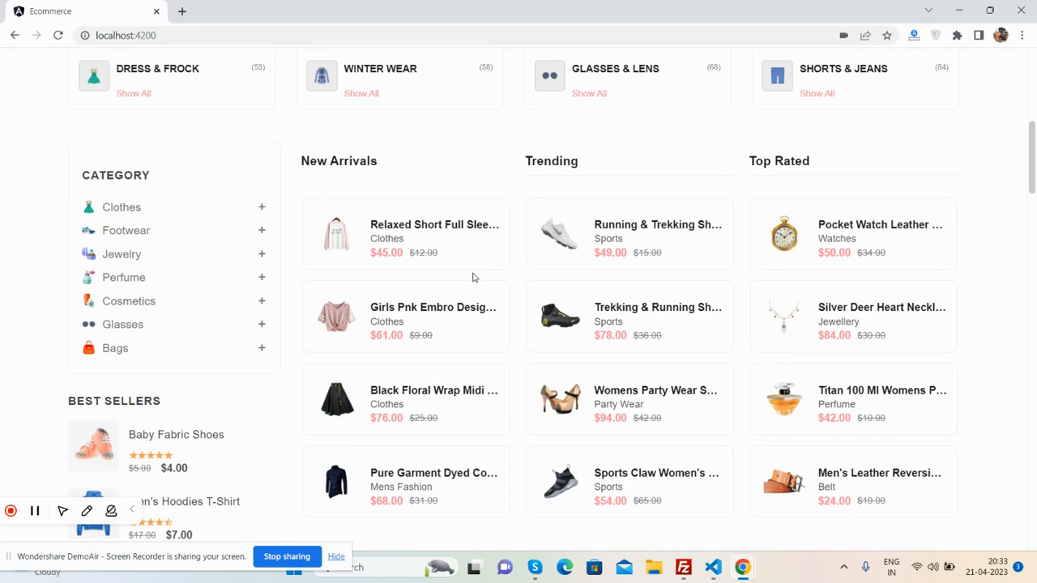
{"action": "mouse_move", "coordinate": [346, 166]}
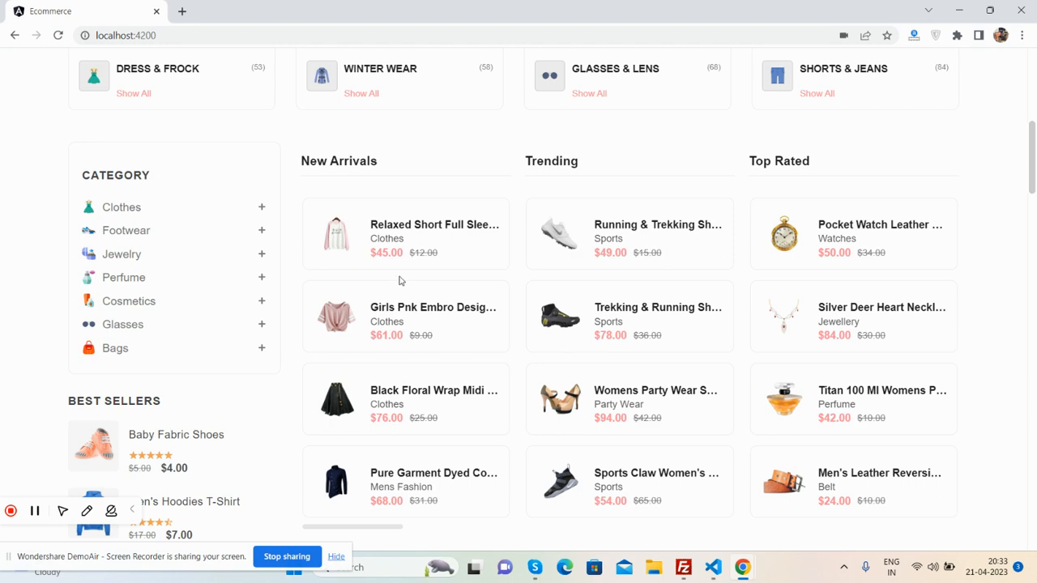
Step: Scroll past the products, testimonial, blog posts and footer, then back toward the top banner
{"action": "scroll", "scroll_direction": "down", "scroll_amount": 3}
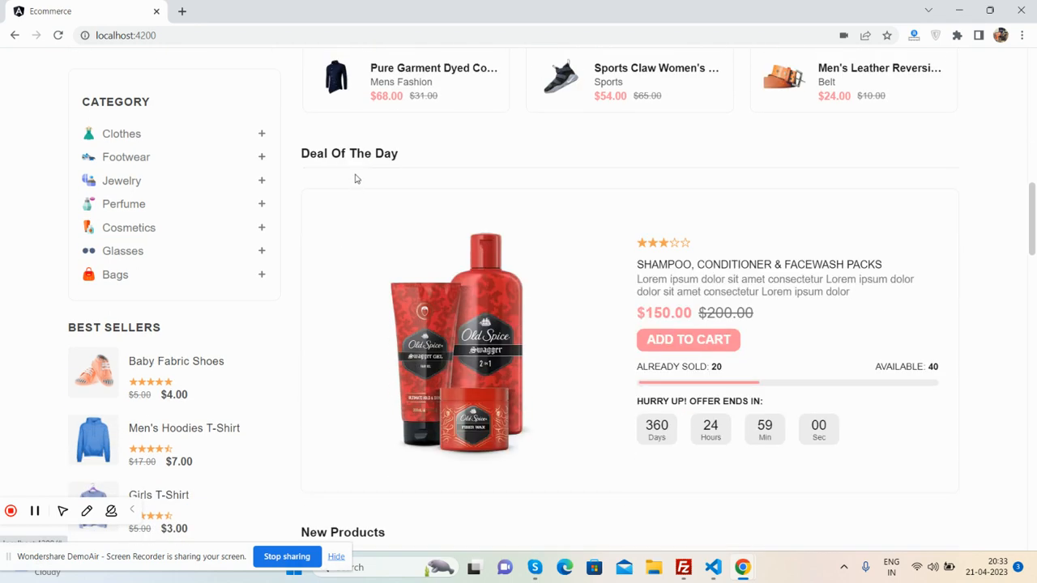
{"action": "scroll", "scroll_direction": "down", "scroll_amount": 3}
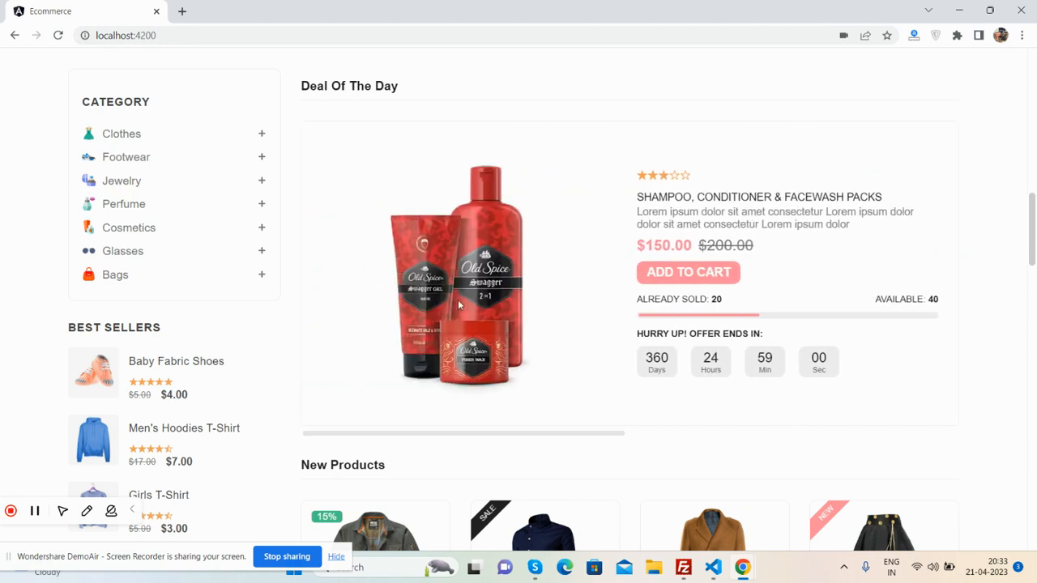
{"action": "scroll", "scroll_direction": "down", "scroll_amount": 3}
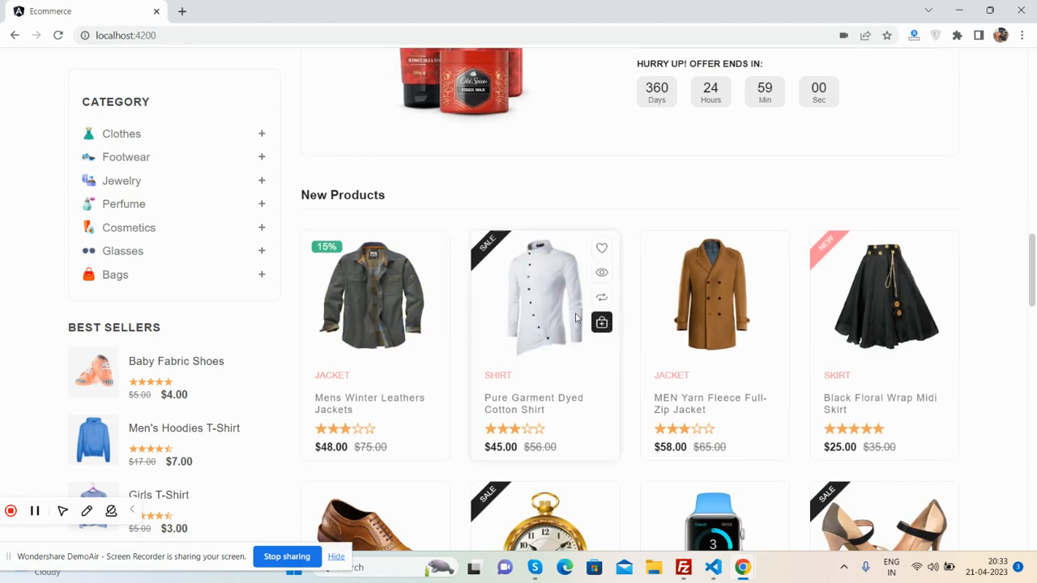
{"action": "scroll", "scroll_direction": "down", "scroll_amount": 3}
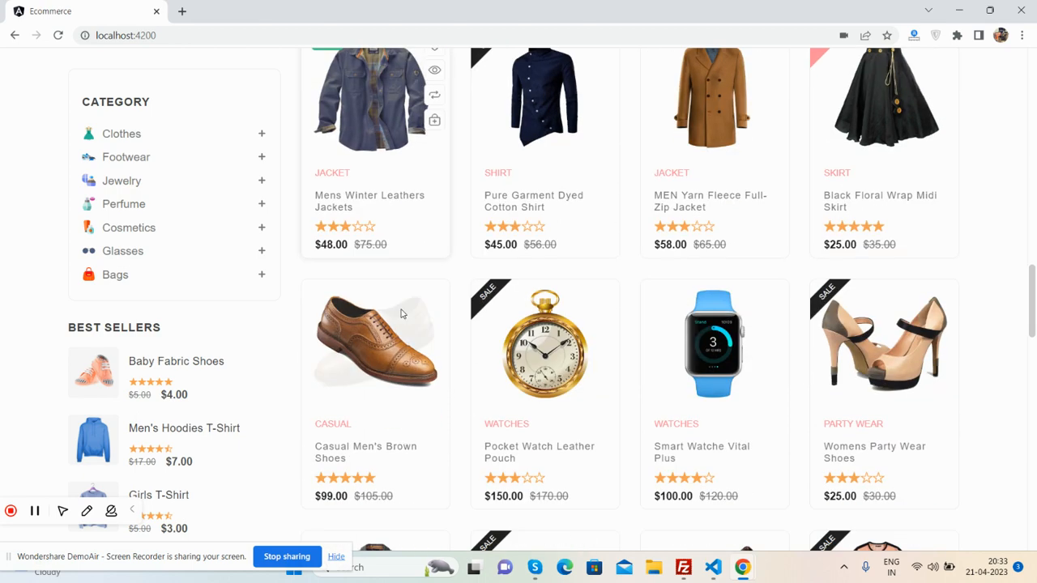
{"action": "scroll", "scroll_direction": "down", "scroll_amount": 3}
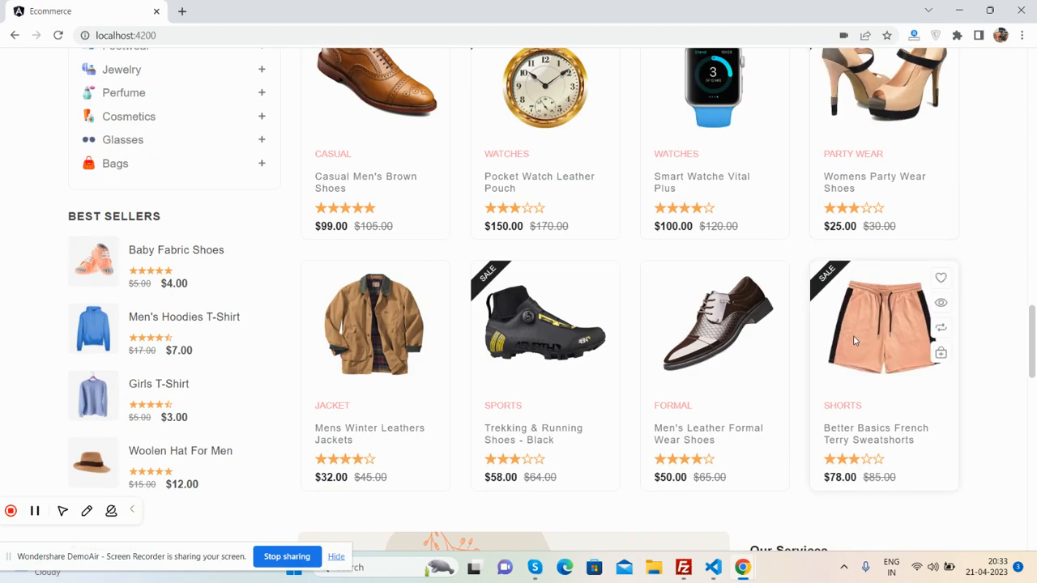
{"action": "scroll", "scroll_direction": "down", "scroll_amount": 3}
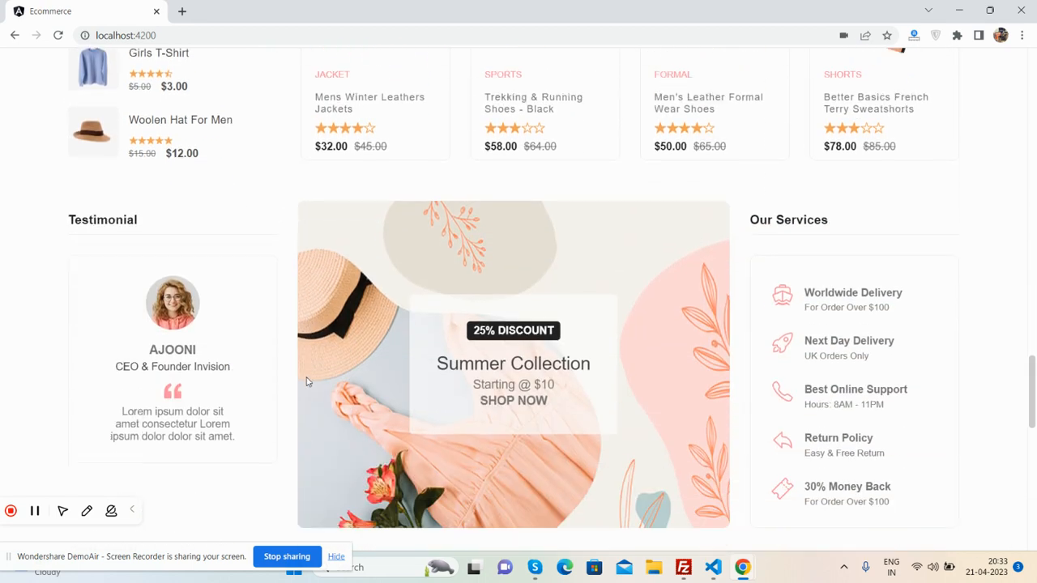
{"action": "scroll", "scroll_direction": "down", "scroll_amount": 3}
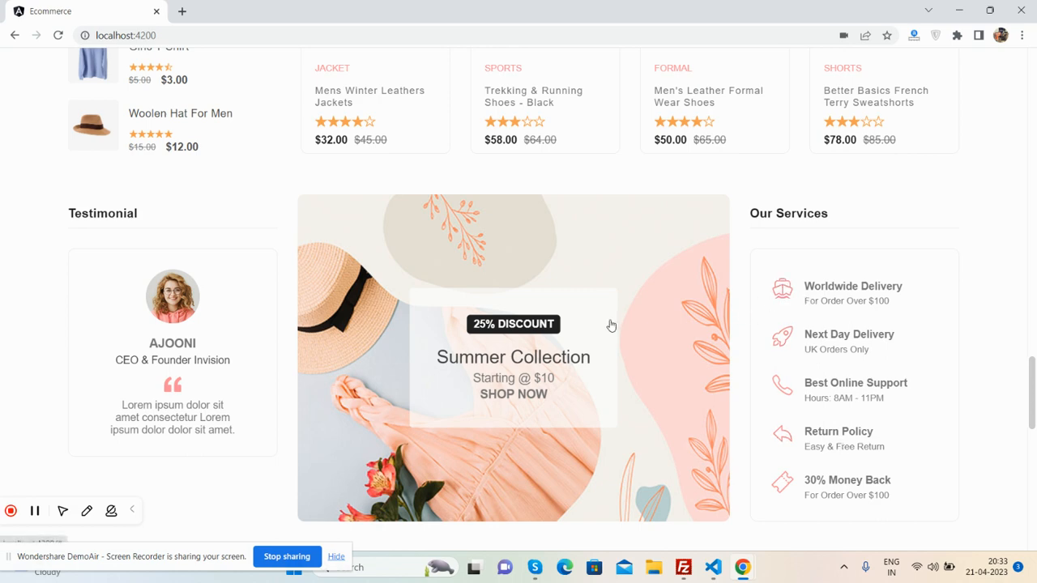
{"action": "scroll", "scroll_direction": "down", "scroll_amount": 3}
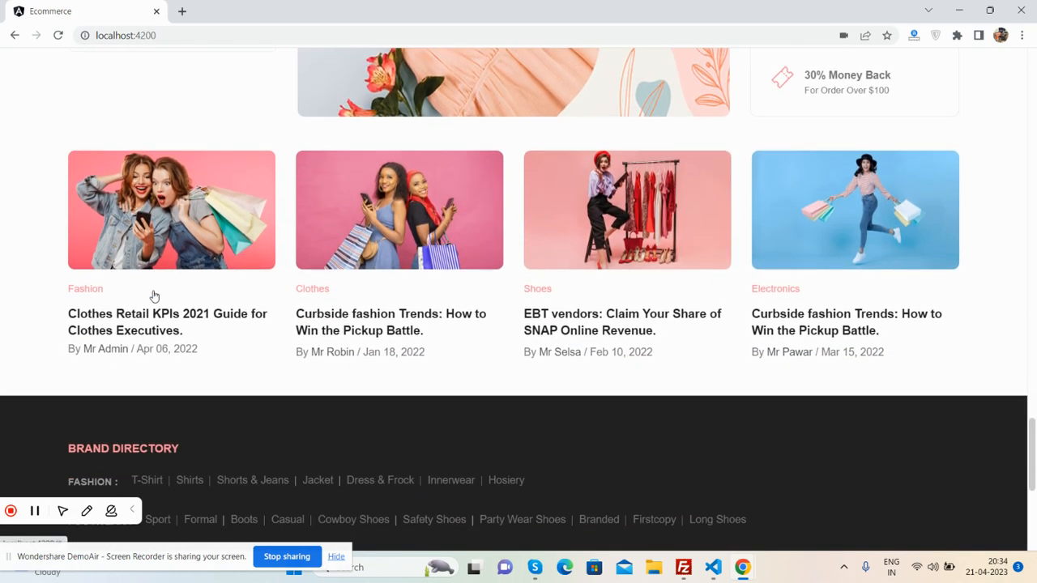
{"action": "scroll", "scroll_direction": "down", "scroll_amount": 3}
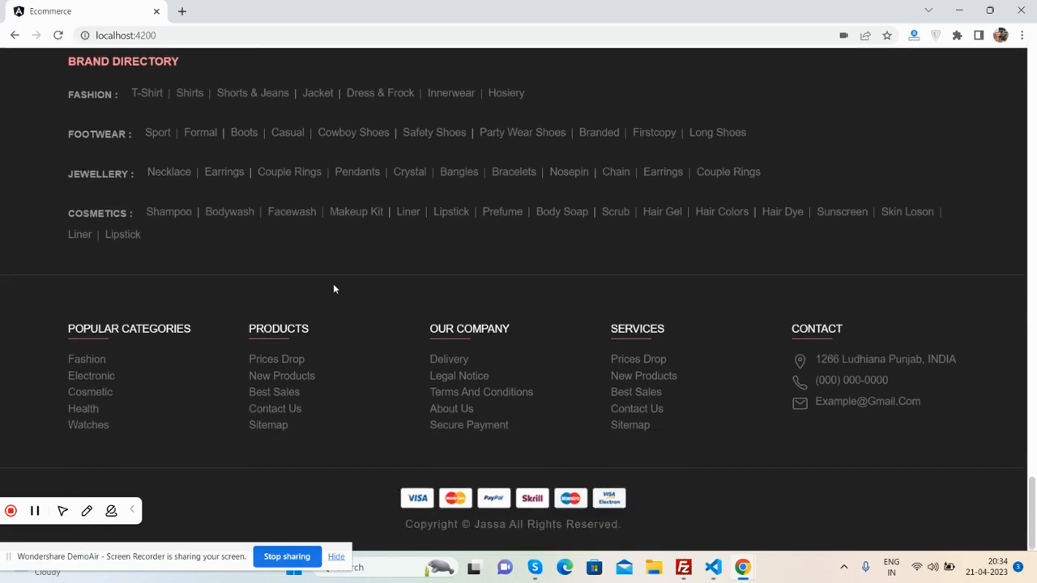
{"action": "scroll", "scroll_direction": "up", "scroll_amount": 3}
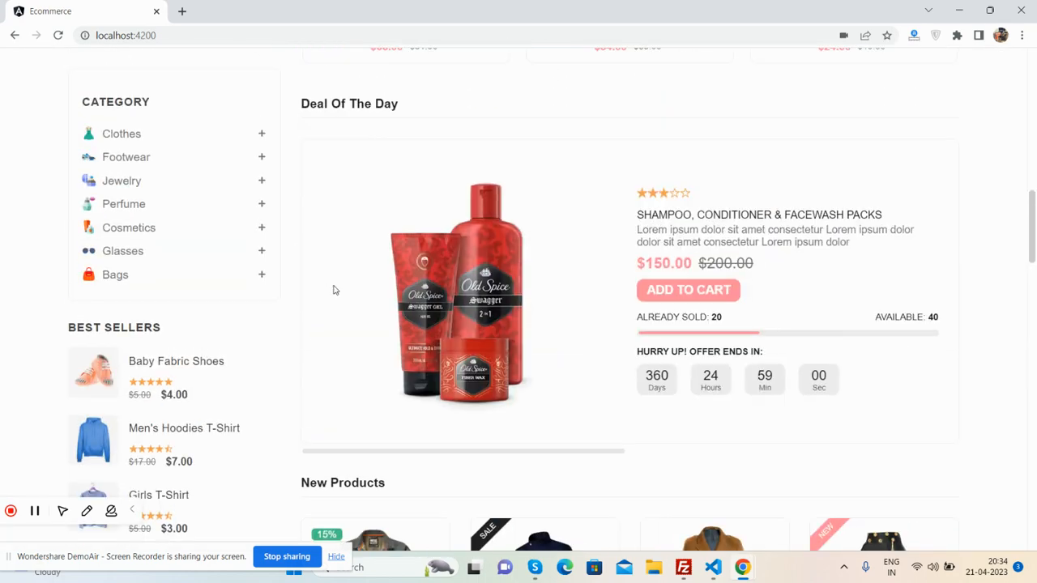
{"action": "scroll", "scroll_direction": "up", "scroll_amount": 3}
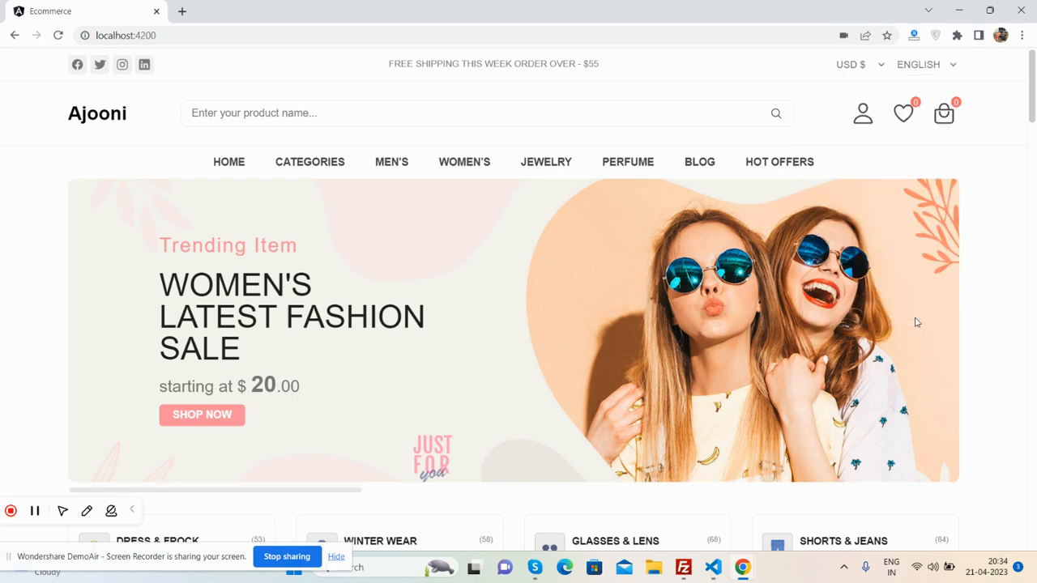
Step: Switch DevTools to the iPhone 12 Pro device view and scroll the mobile layout
{"action": "left_click", "coordinate": [1009, 350]}
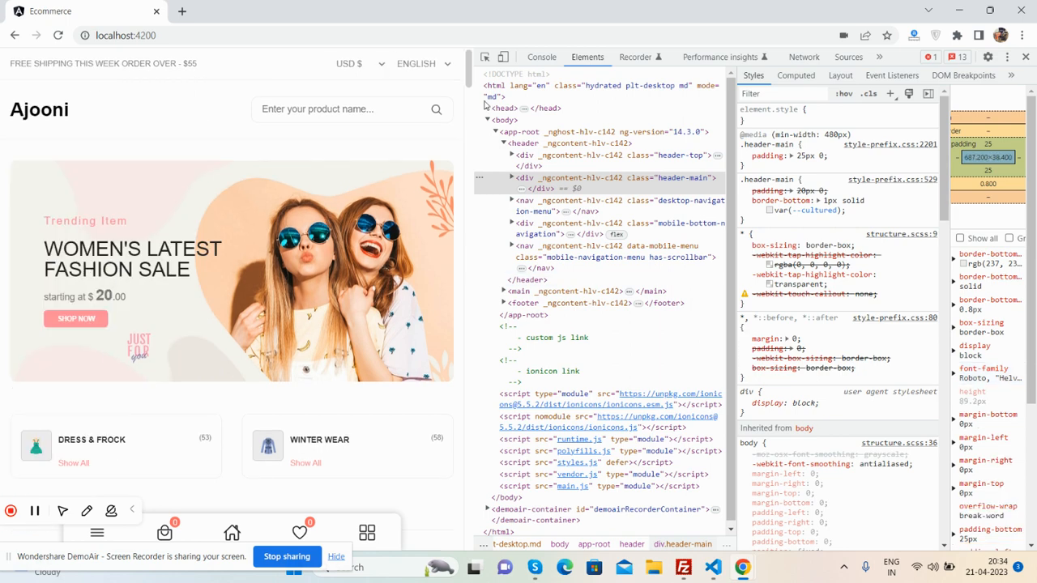
{"action": "left_click", "coordinate": [503, 57]}
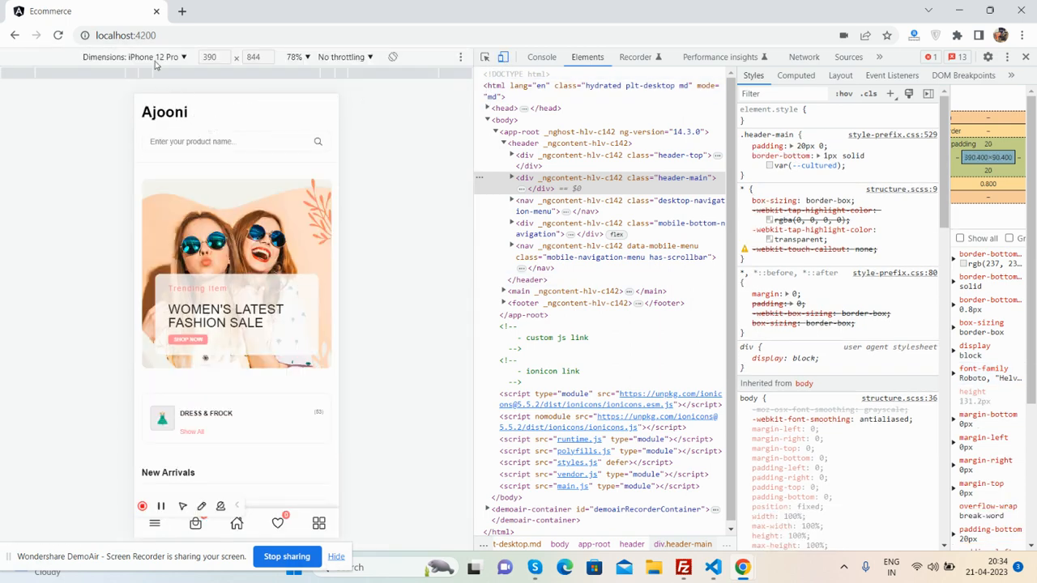
{"action": "scroll", "scroll_direction": "down", "scroll_amount": 3}
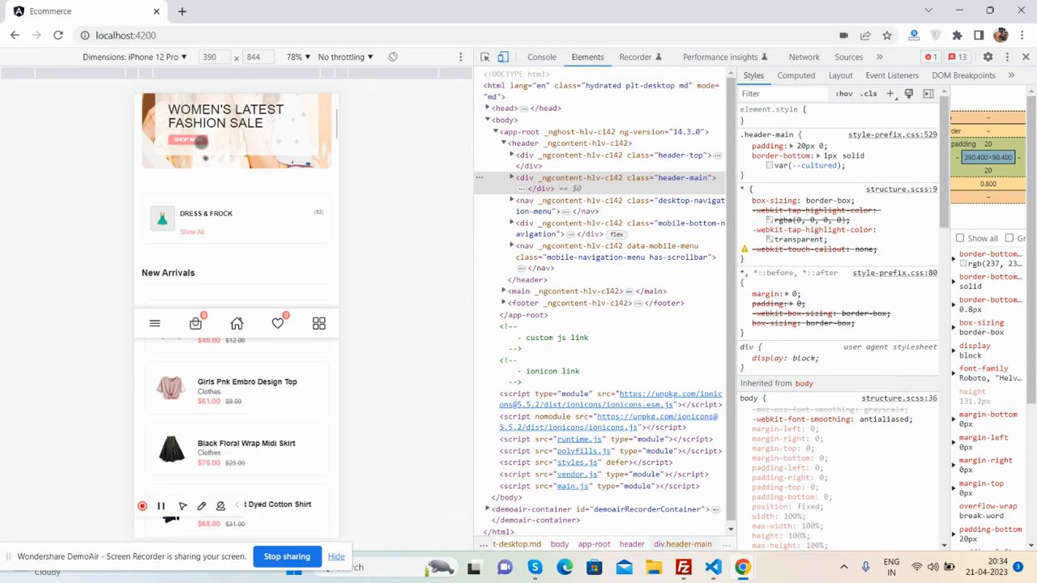
{"action": "scroll", "scroll_direction": "down", "scroll_amount": 3}
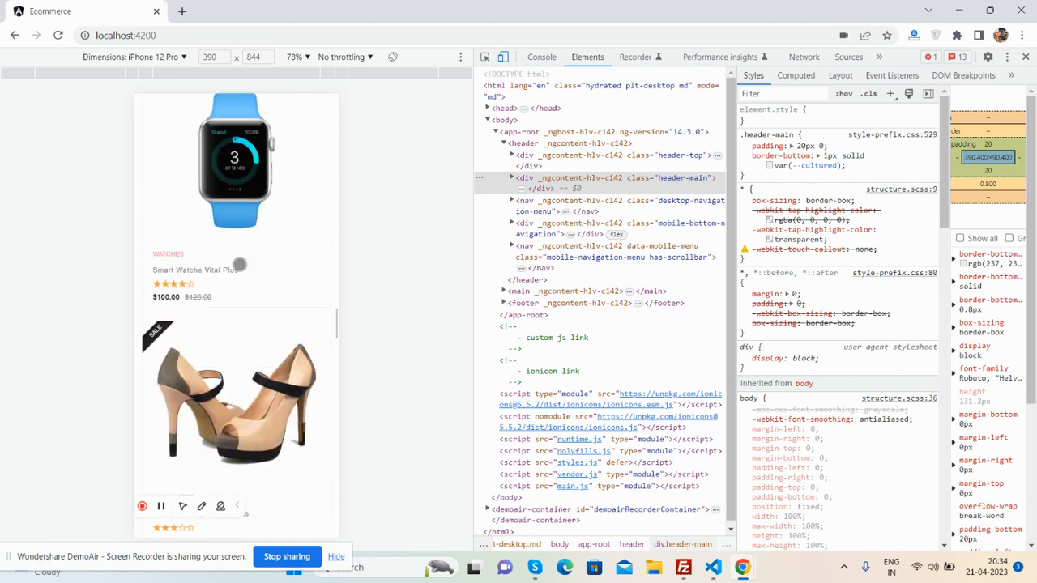
{"action": "scroll", "scroll_direction": "down", "scroll_amount": 3}
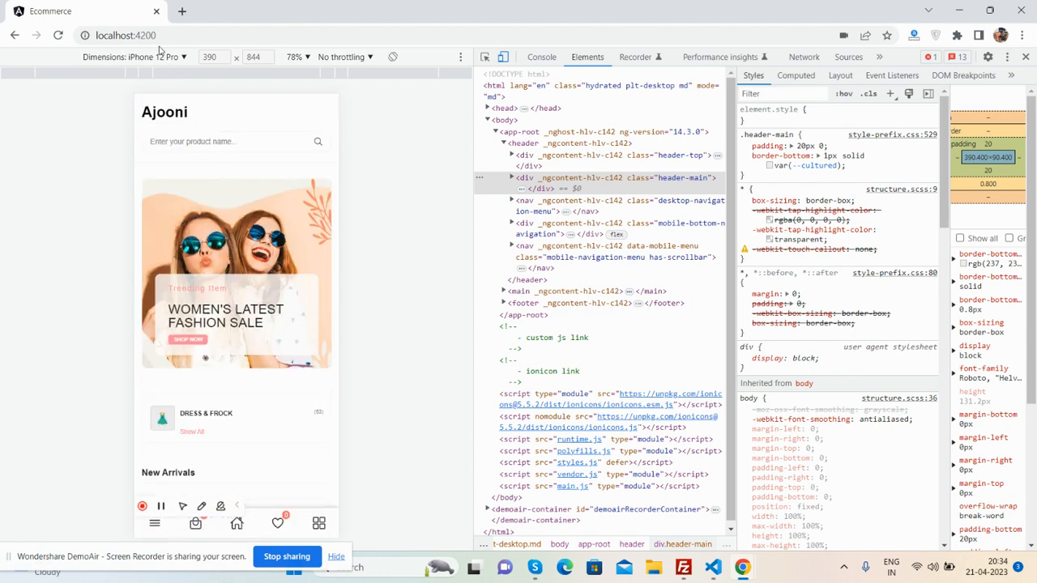
{"action": "left_click", "coordinate": [154, 56]}
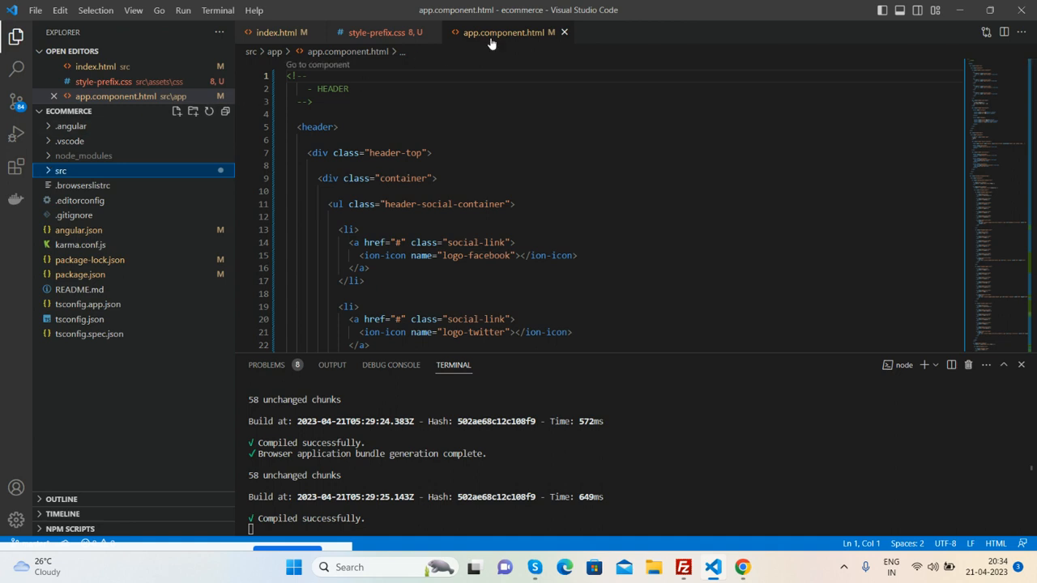
{"action": "mouse_move", "coordinate": [492, 175]}
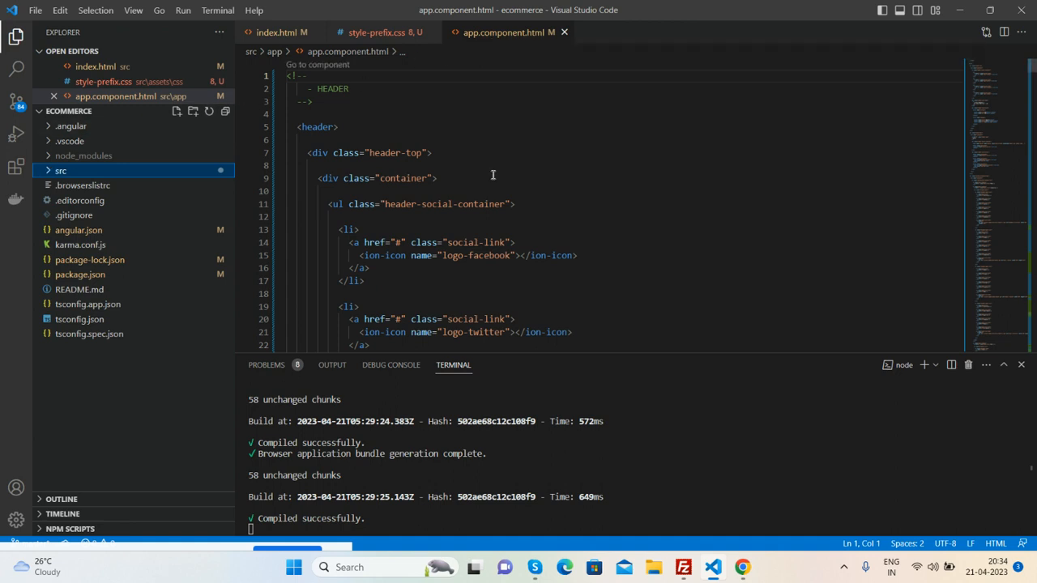
Step: Scroll app.component.html to its footer and back, then expand src and collapse app
{"action": "scroll", "scroll_direction": "down", "scroll_amount": 3}
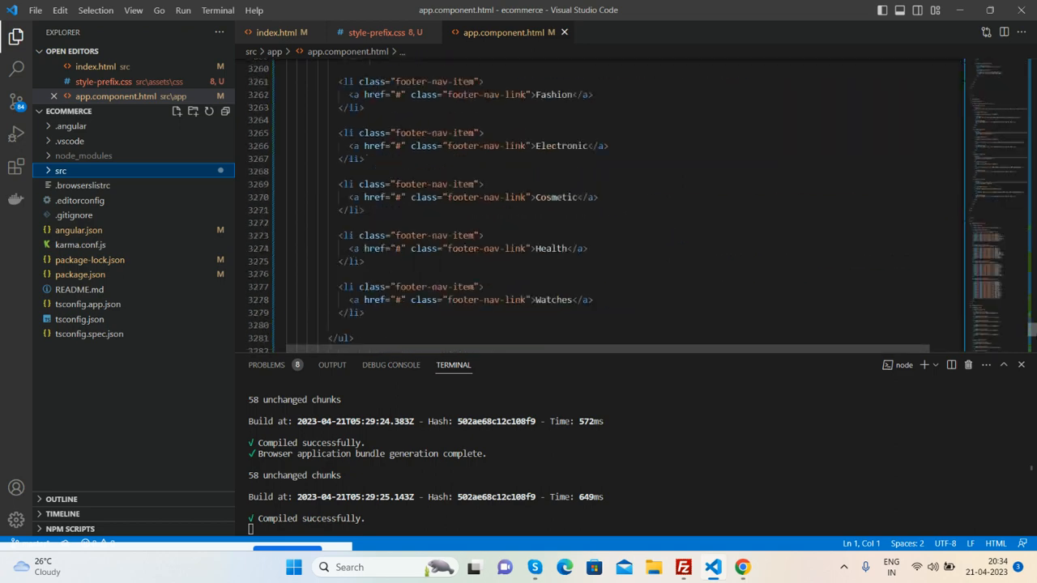
{"action": "scroll", "scroll_direction": "up", "scroll_amount": 3}
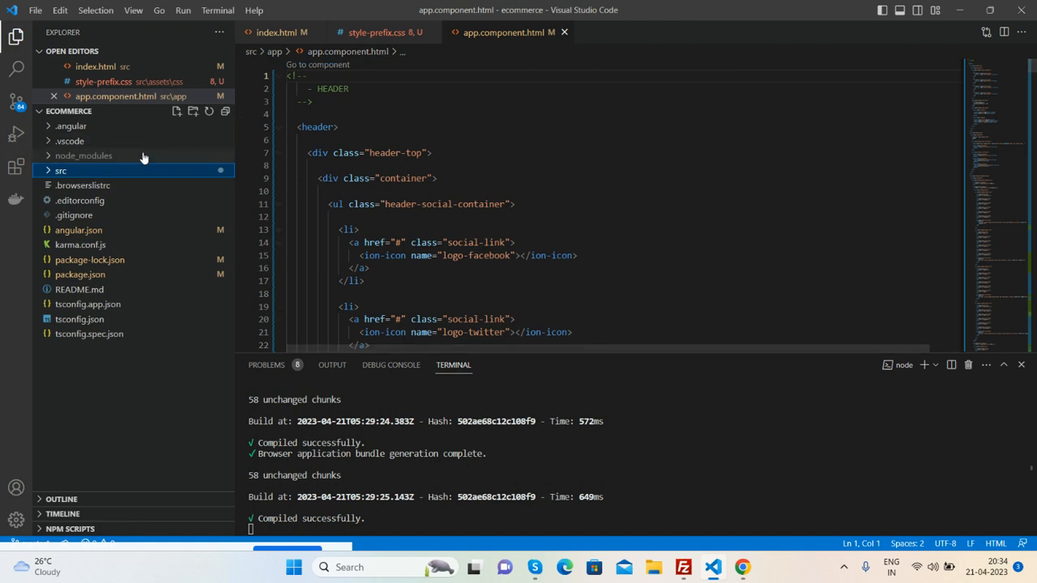
{"action": "left_click", "coordinate": [61, 171]}
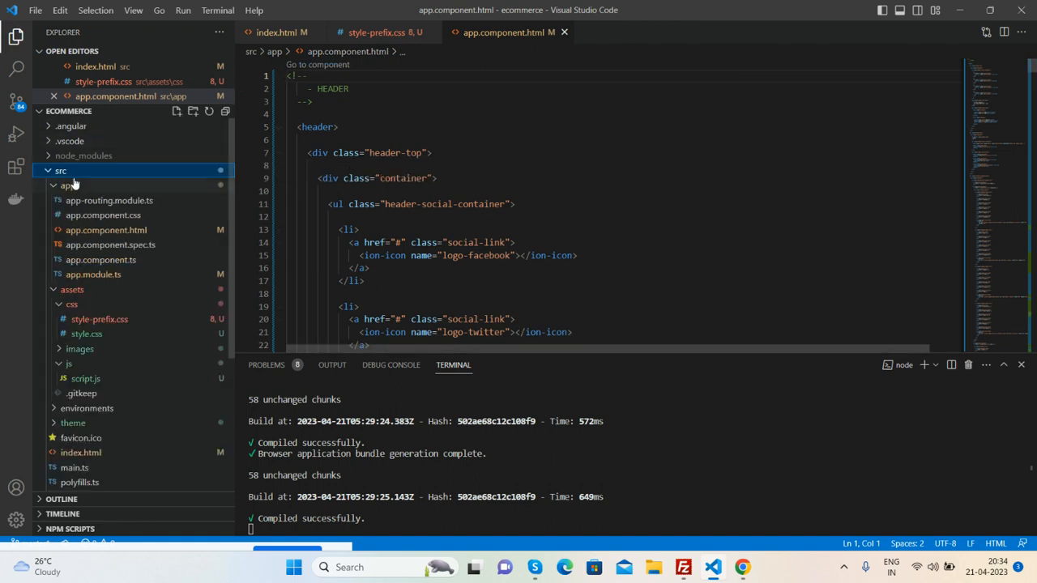
{"action": "left_click", "coordinate": [67, 185]}
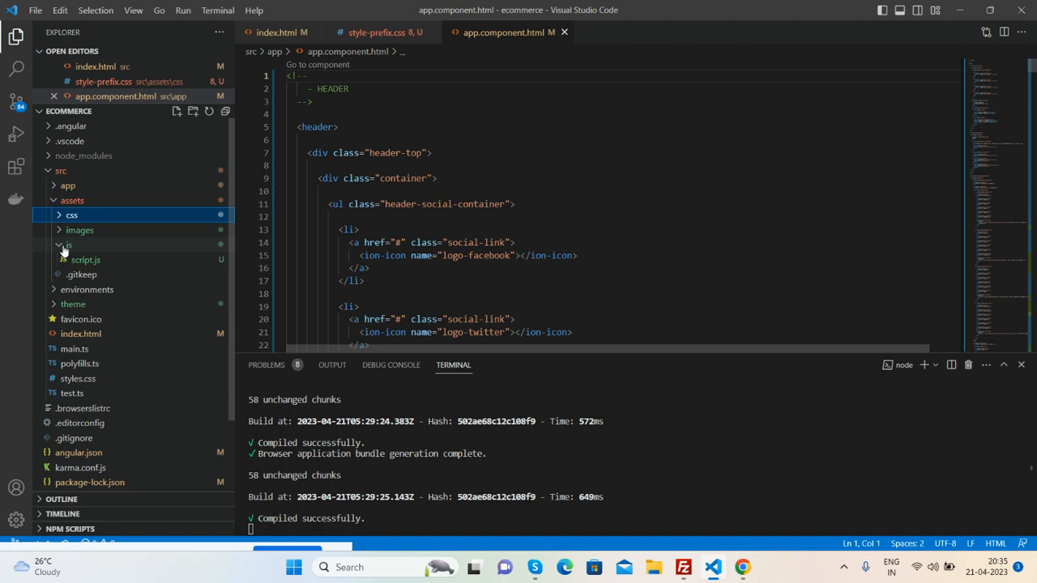
Step: Check index.html's favicon, stylesheet and Google font links, then return to app.component.html
{"action": "left_click", "coordinate": [276, 32]}
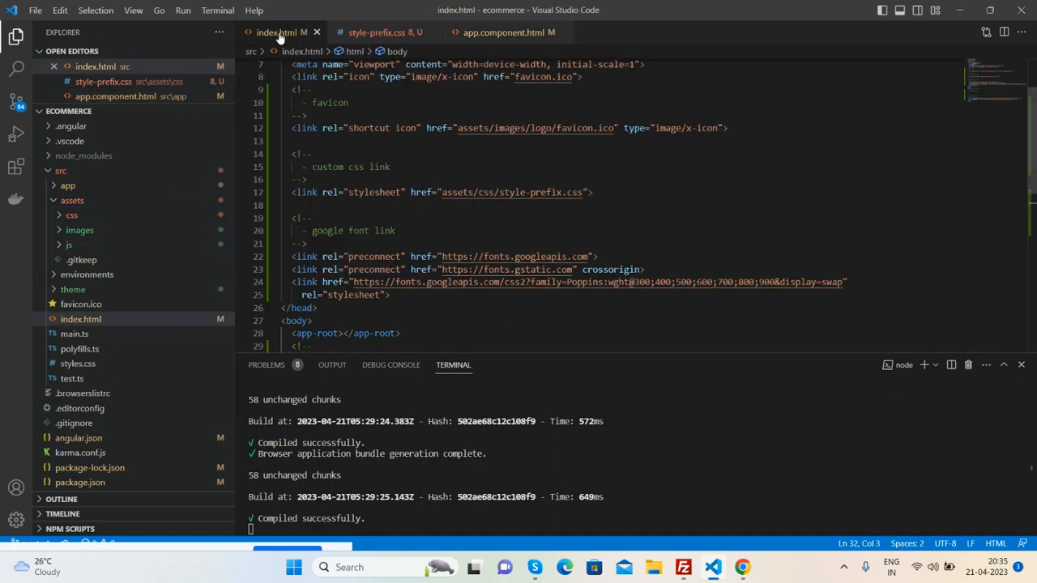
{"action": "scroll", "scroll_direction": "up", "scroll_amount": 3}
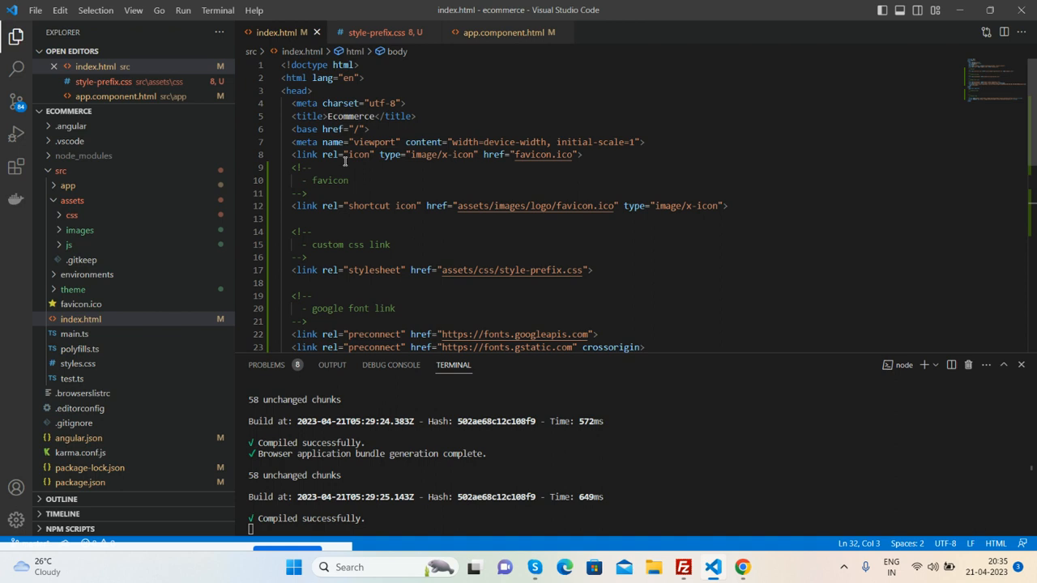
{"action": "scroll", "scroll_direction": "down", "scroll_amount": 3}
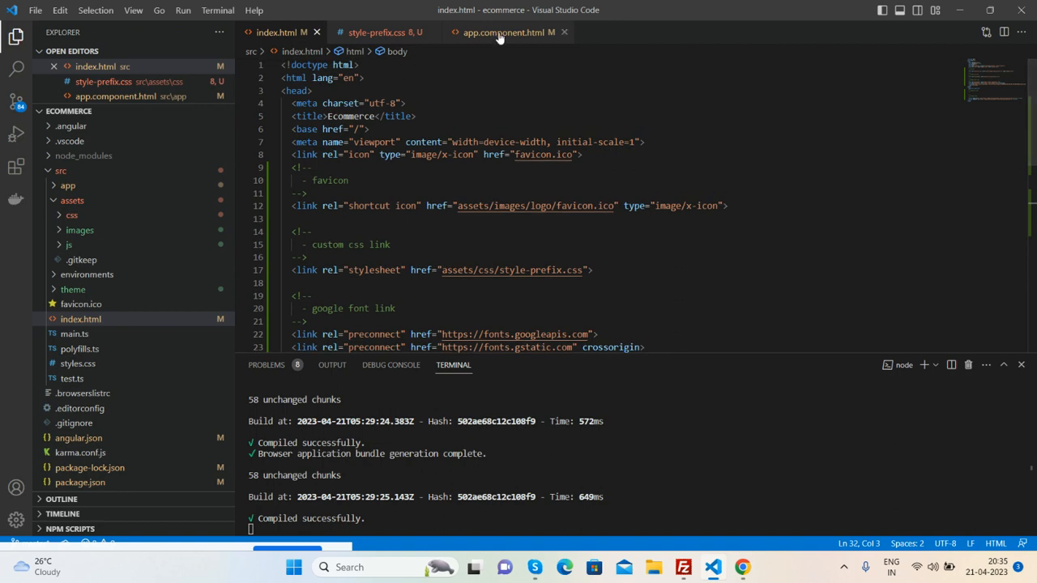
{"action": "left_click", "coordinate": [508, 32]}
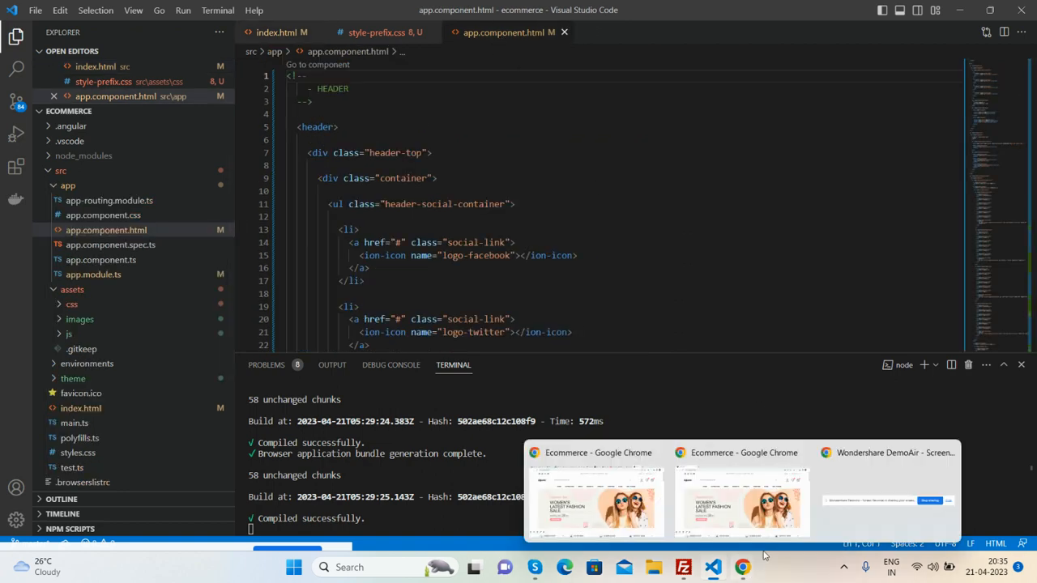
Step: Bring the Chrome Ecommerce window at localhost:4200 back to the front
{"action": "left_click", "coordinate": [593, 494]}
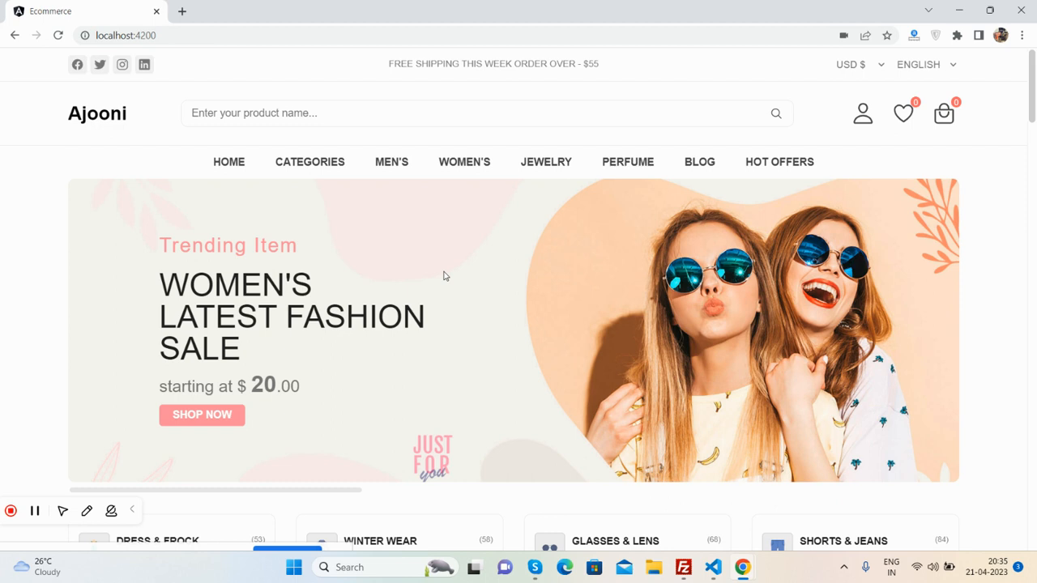
{"action": "mouse_move", "coordinate": [421, 276]}
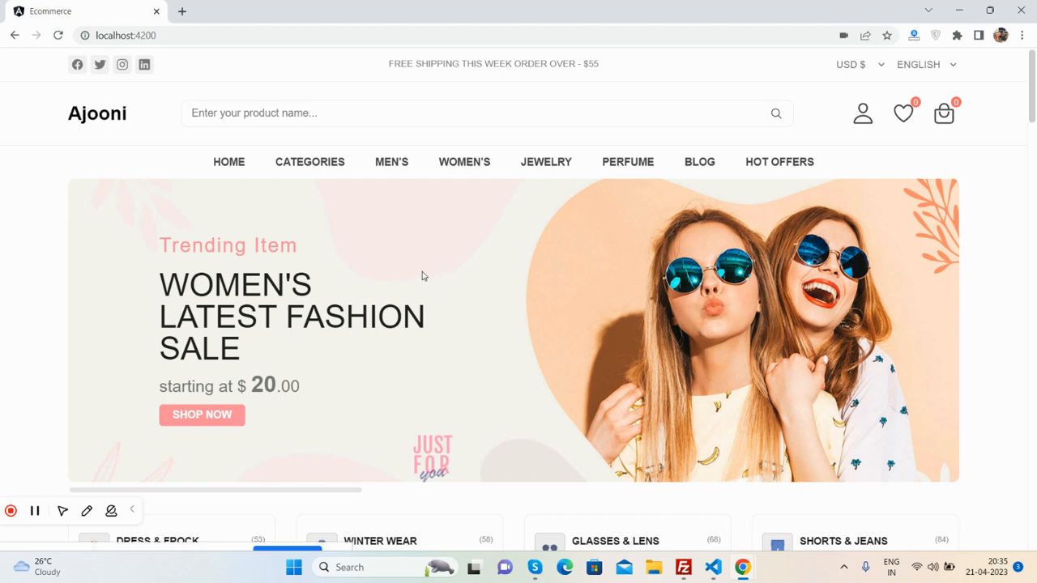